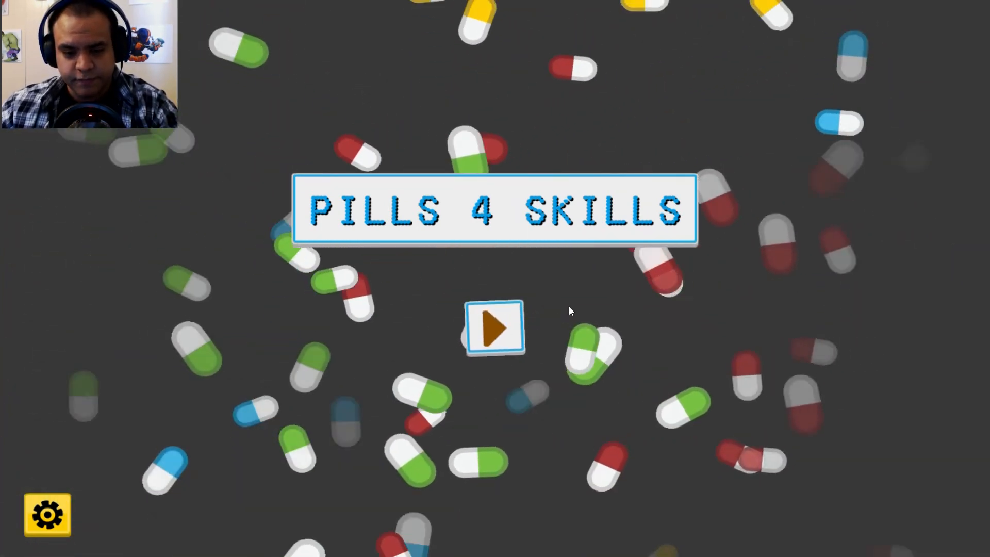
# - Start the game from the title screen and jump up onto the raised ledge to clear the first level
pyautogui.click(494, 328)
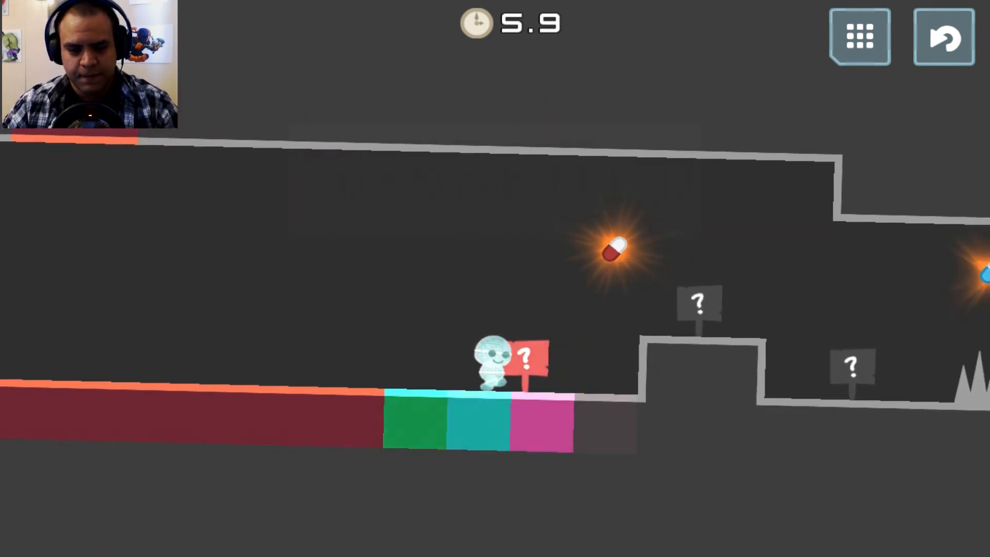
pyautogui.press('space')
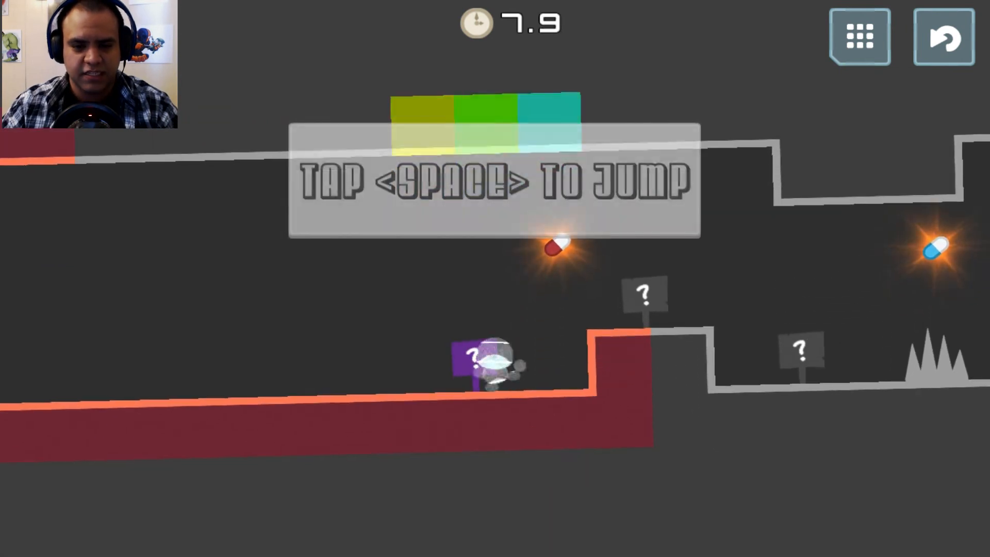
pyautogui.press('space')
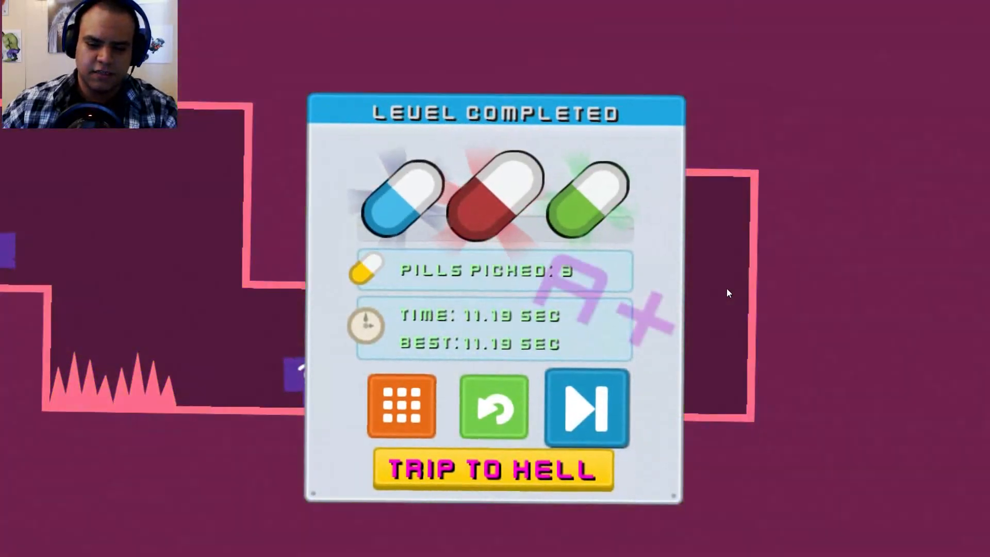
# - Continue from the Level Completed panel and finish the second level with 3 pills in 15.16 seconds
pyautogui.click(584, 407)
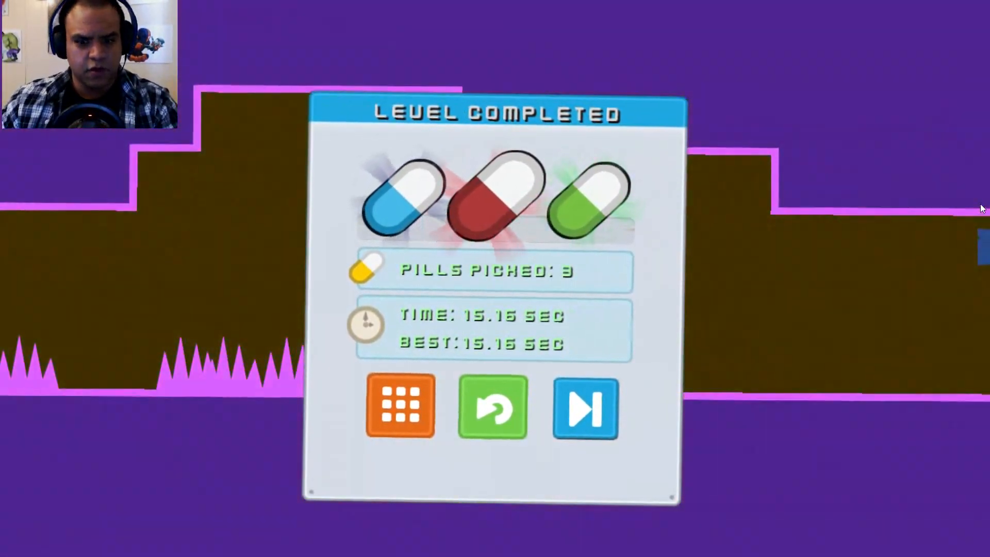
# - Continue to the rotation level and rotate the world right (C) and left (Z) to clear it in 32.76 seconds
pyautogui.click(582, 408)
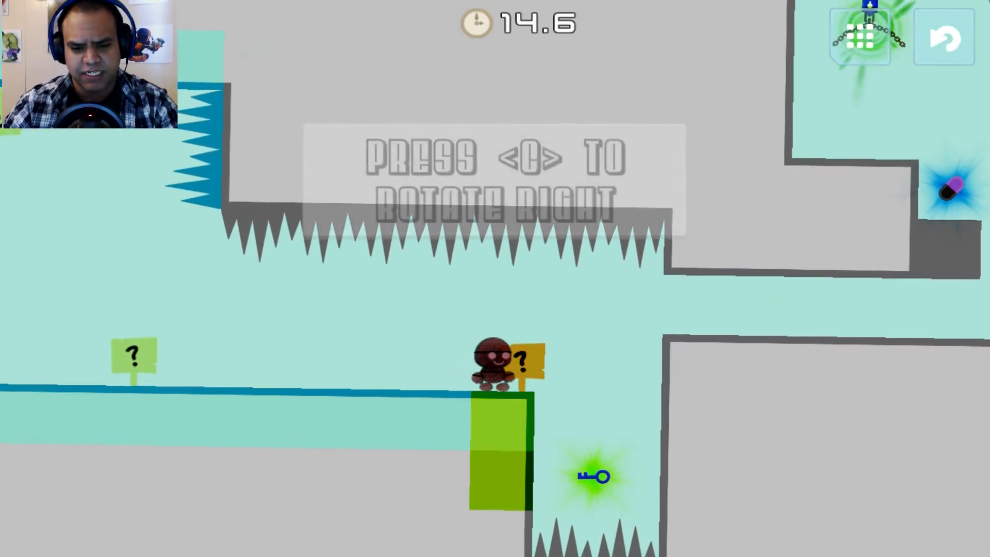
pyautogui.press('c')
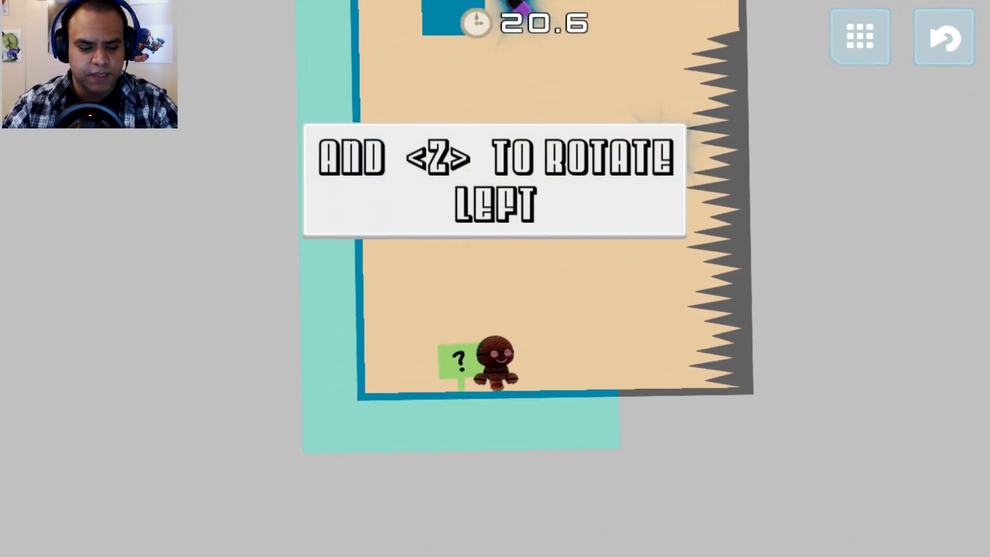
pyautogui.press('z')
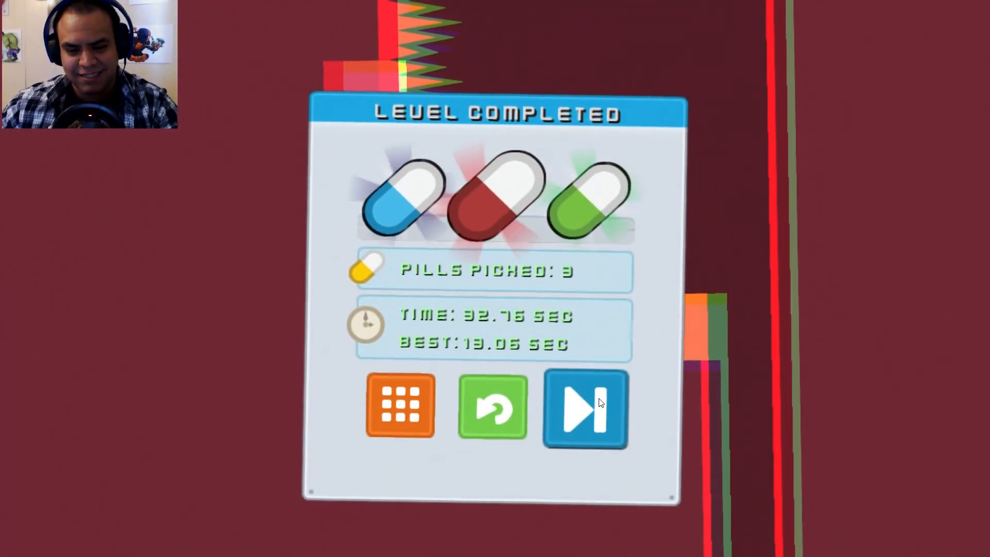
pyautogui.click(582, 408)
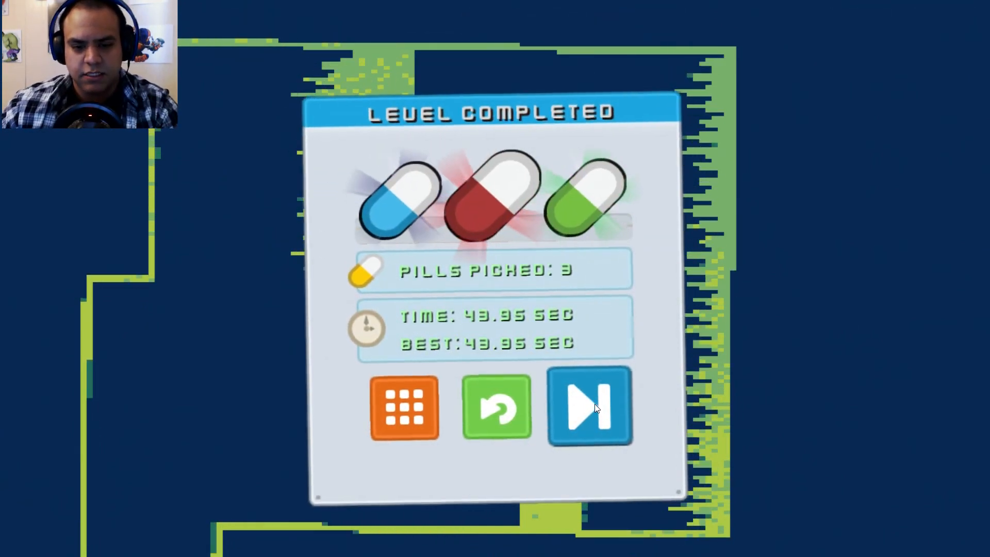
# - Continue to the dark red spiked level and reach the exit with no pills in 27.39 seconds
pyautogui.click(587, 407)
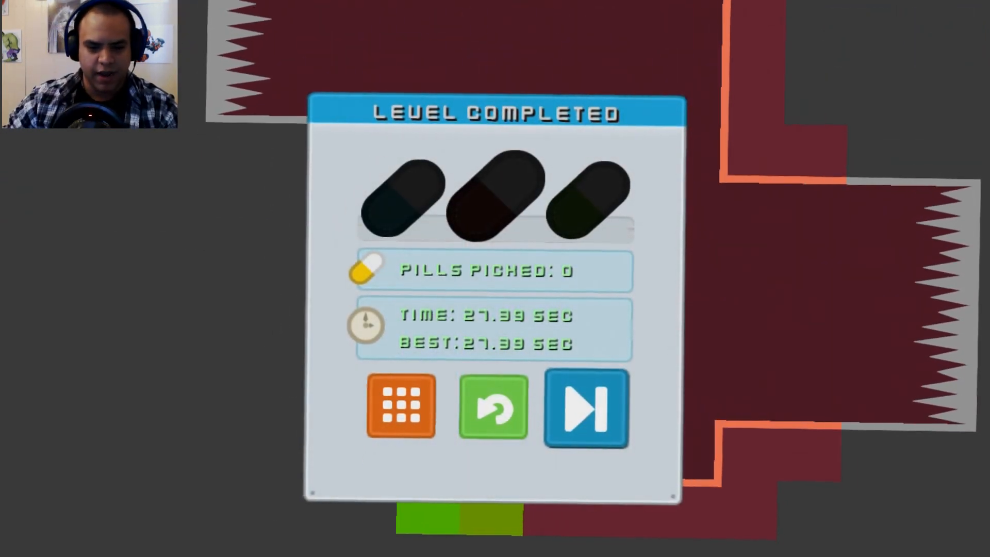
# - Proceed to the purple and green level and reach its exit in 21.34 seconds
pyautogui.click(584, 407)
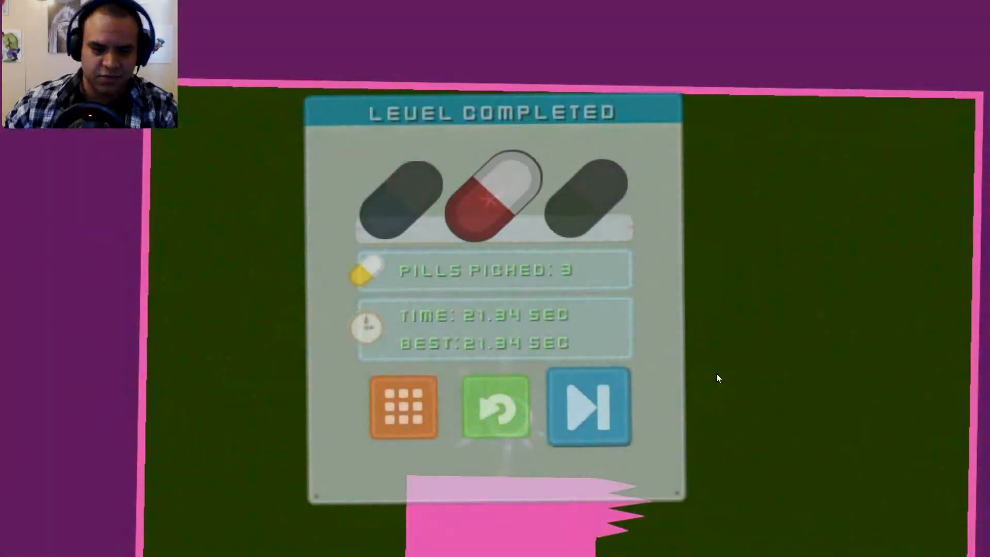
# - Advance to the next level, collect the red and green pills, and reach the exit in 8.51 seconds
pyautogui.click(587, 406)
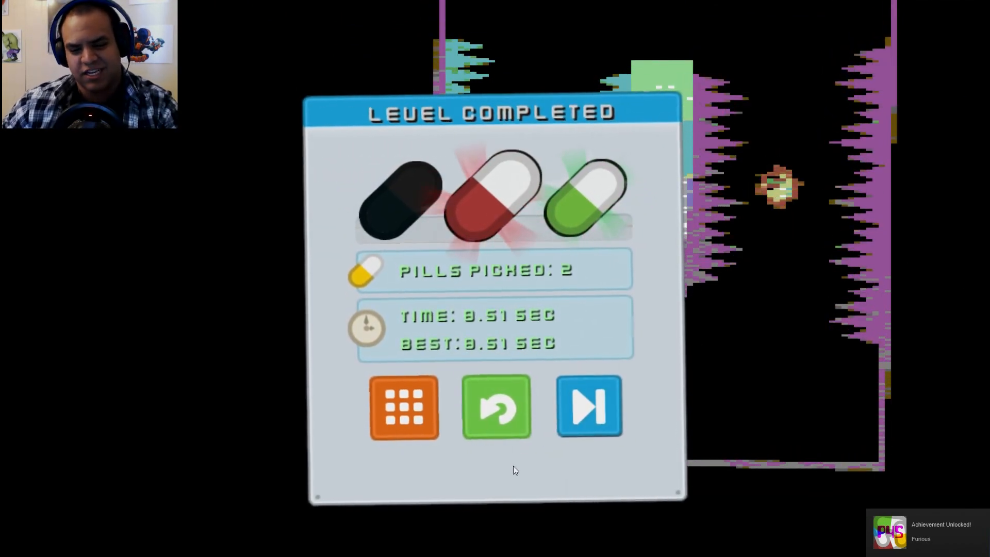
# - Move on to the next level, grab only the red pill, and reach the exit in 24.25 seconds
pyautogui.click(589, 407)
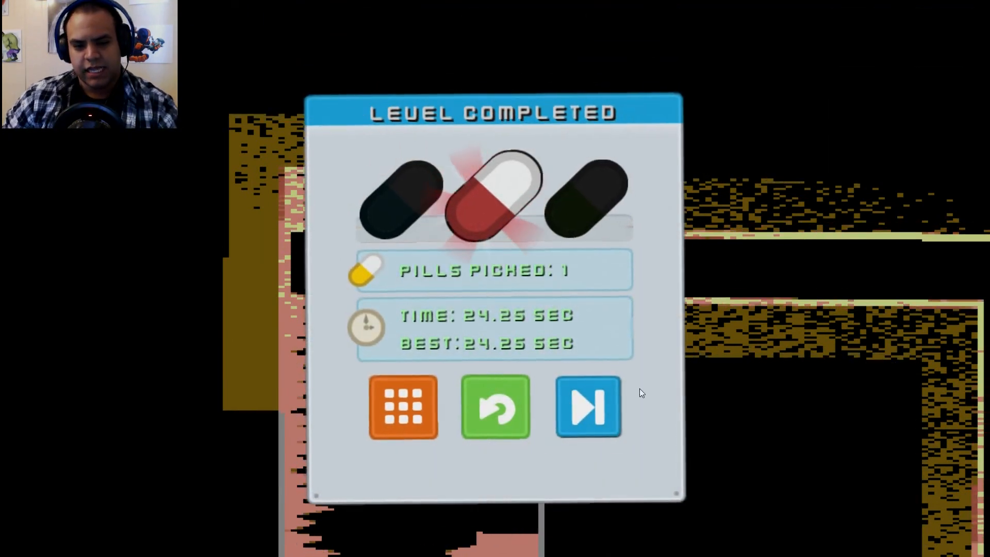
# - Continue to the green spiked level, finish it with no pills in 27.28 seconds, and begin the next level
pyautogui.click(587, 407)
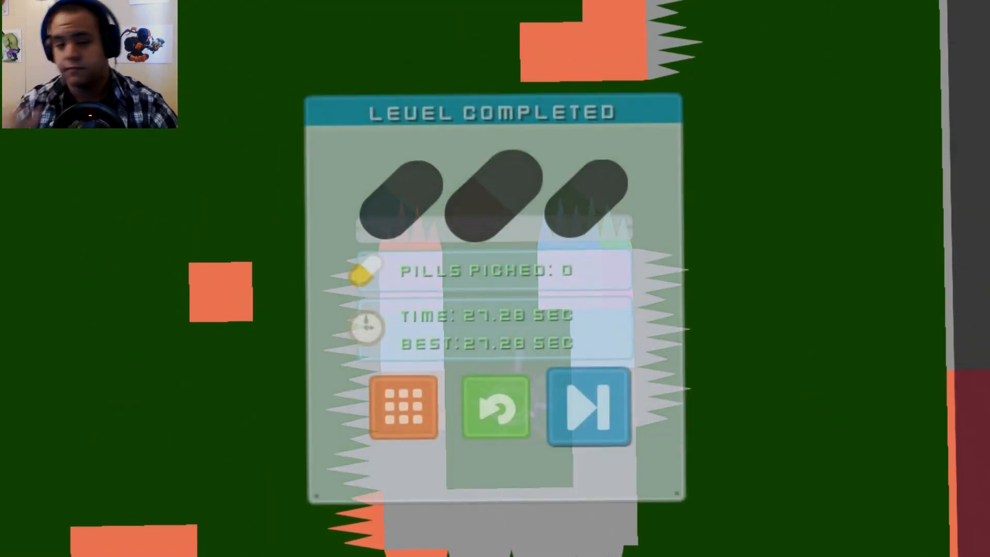
pyautogui.click(587, 408)
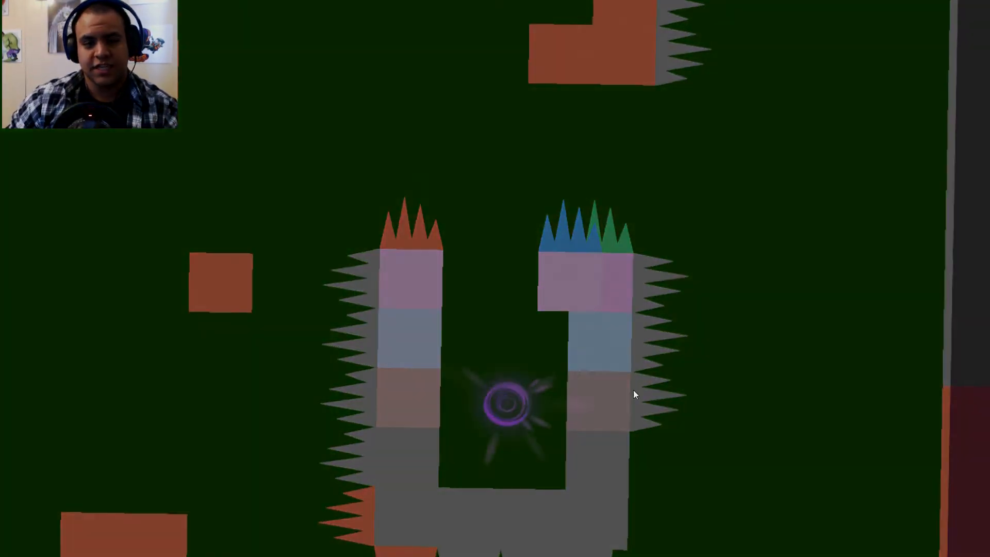